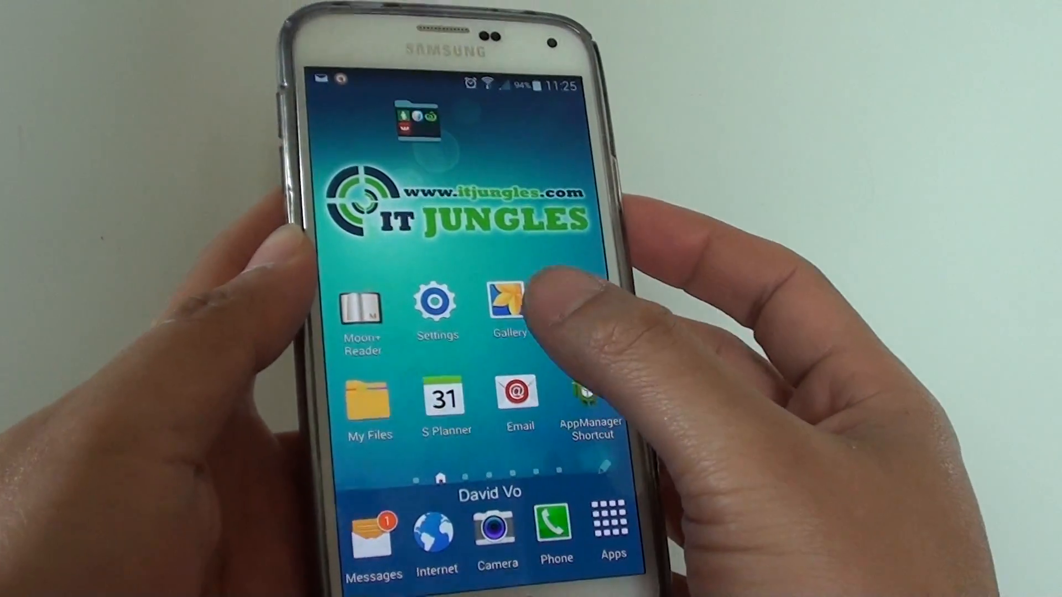
- Launch Samsung Gallery from the home screen and go to its Settings page
click(511, 305)
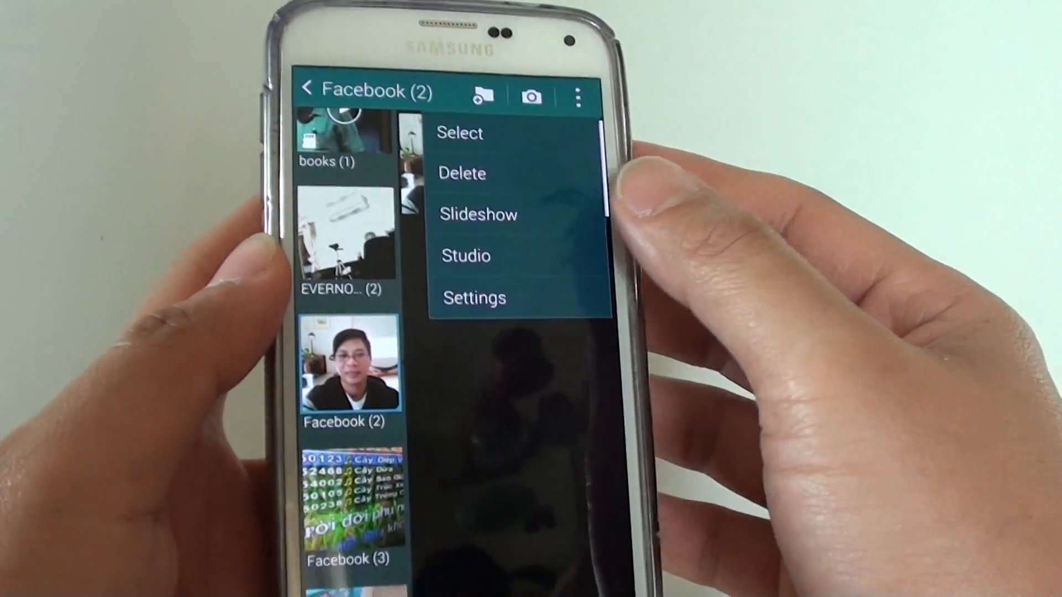
click(474, 298)
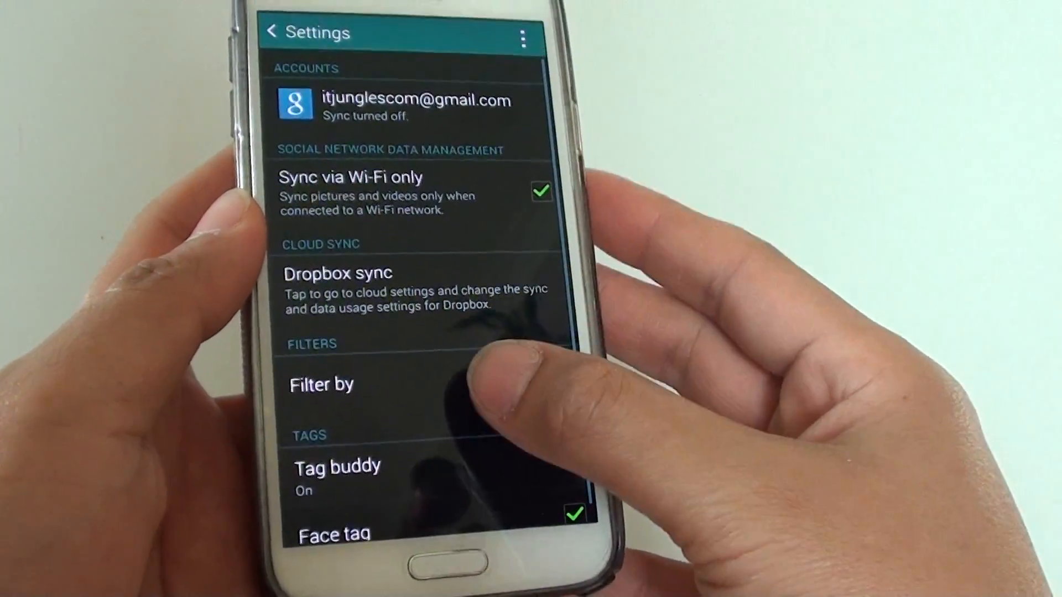